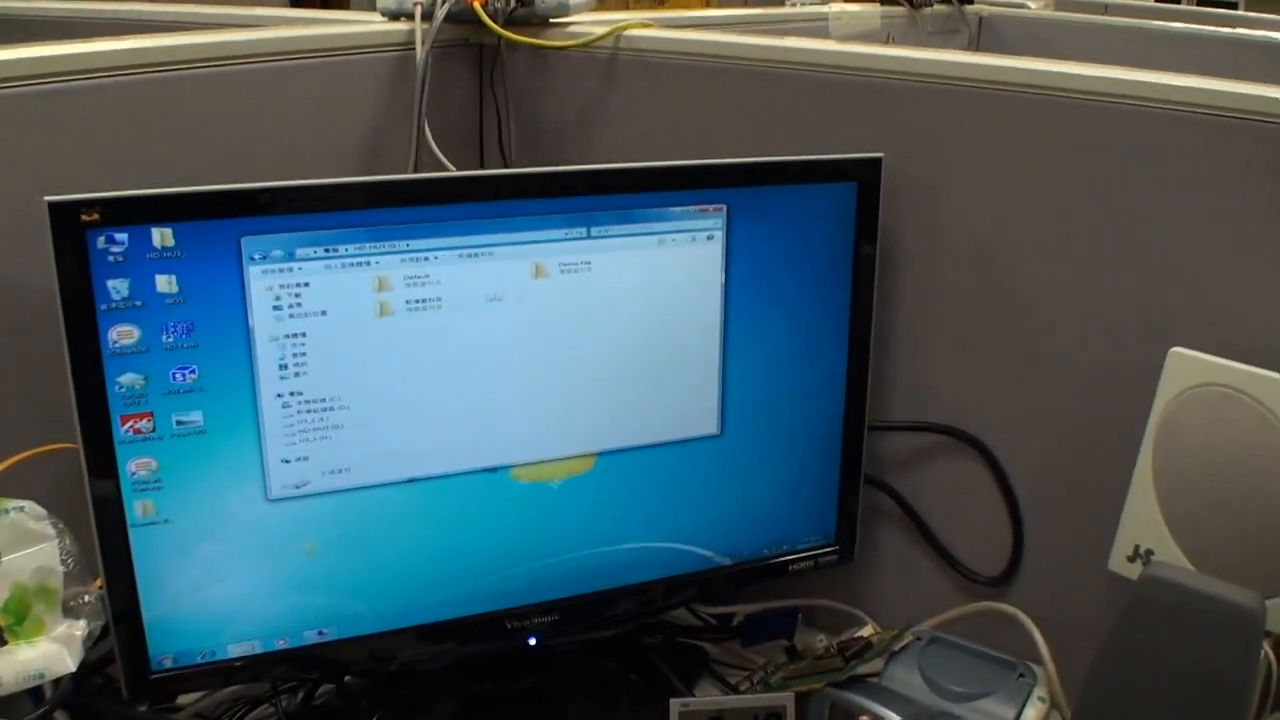
# Step: Show the Demo File folder's properties on drive G: (7.58 GB, 71 files, 4 folders)
pyautogui.rightClick(560, 284)
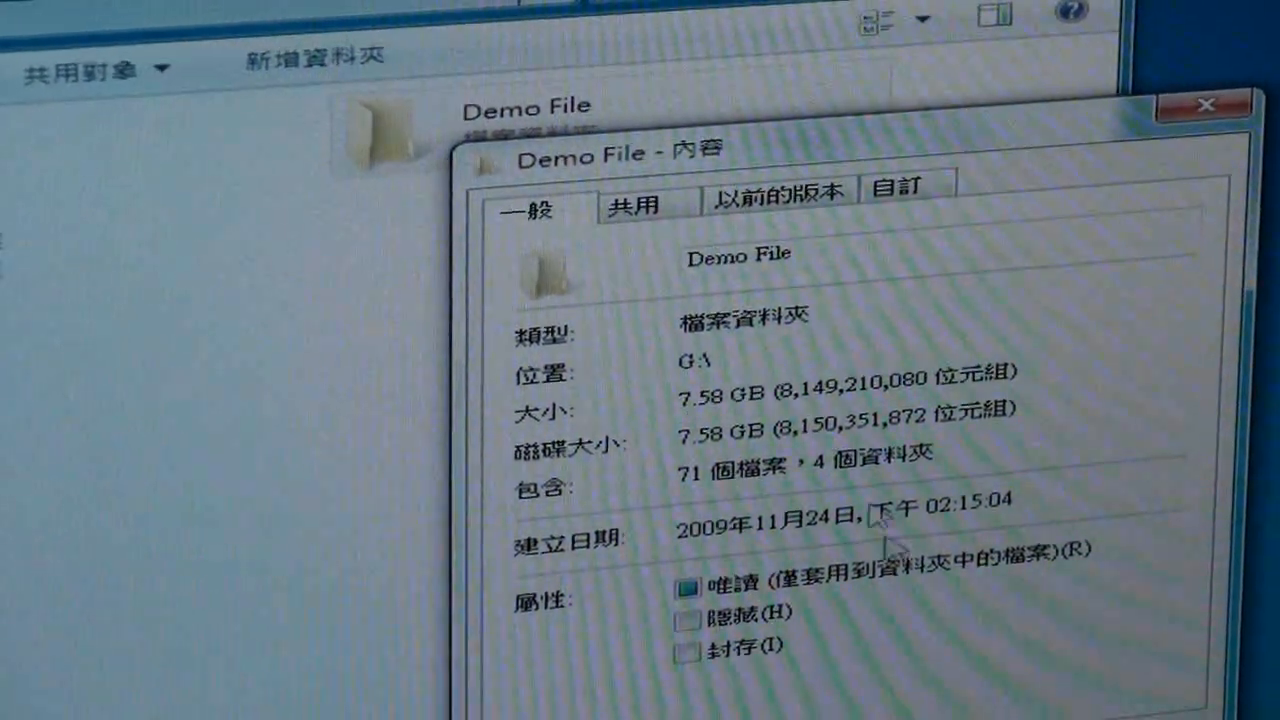
pyautogui.rightClick(396, 150)
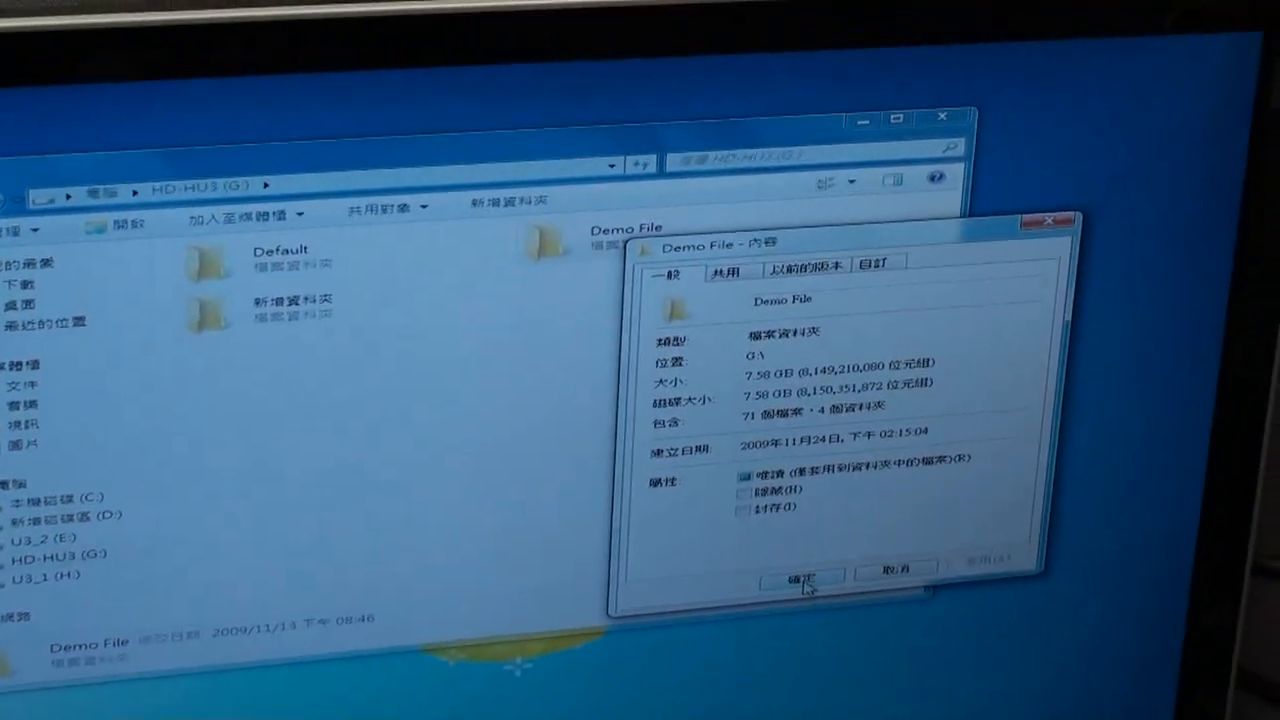
# Step: Close the Demo File properties, returning to the HD-HU3 (G:) drive listing
pyautogui.click(802, 578)
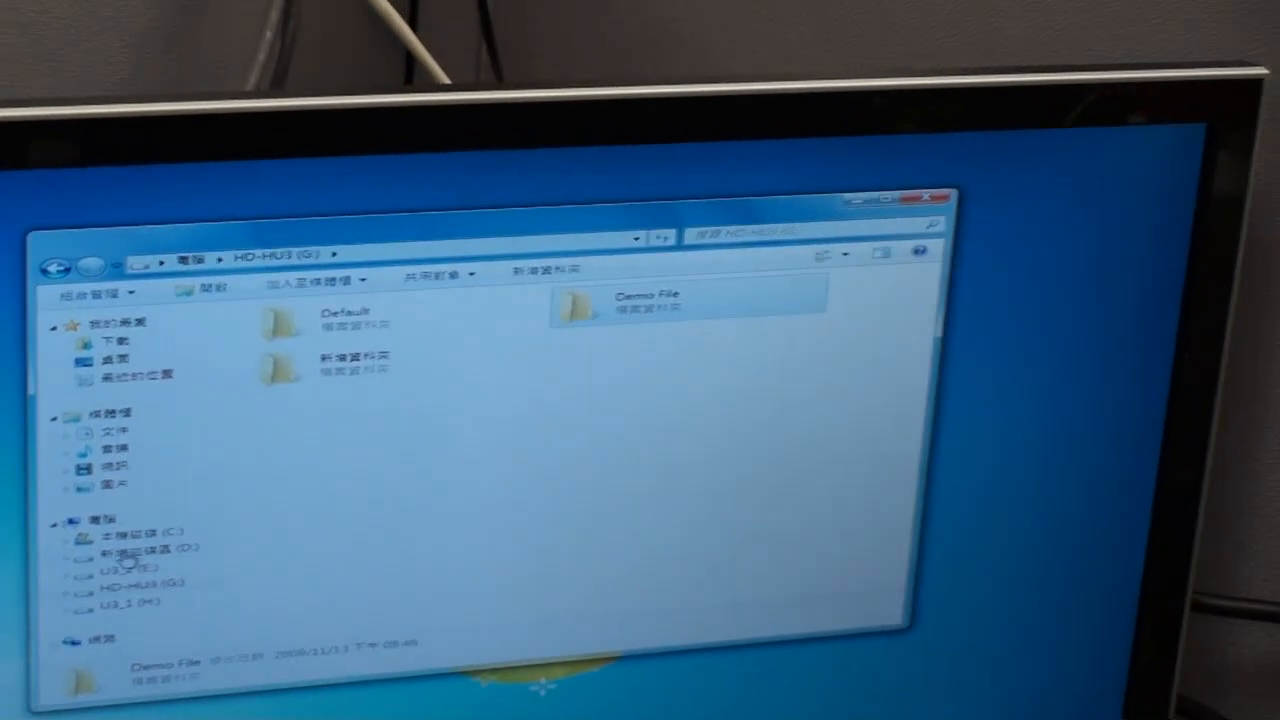
# Step: Delete the old Demo File on drive D: and paste the 7.58 GB Demo File from G: into D:
pyautogui.click(130, 548)
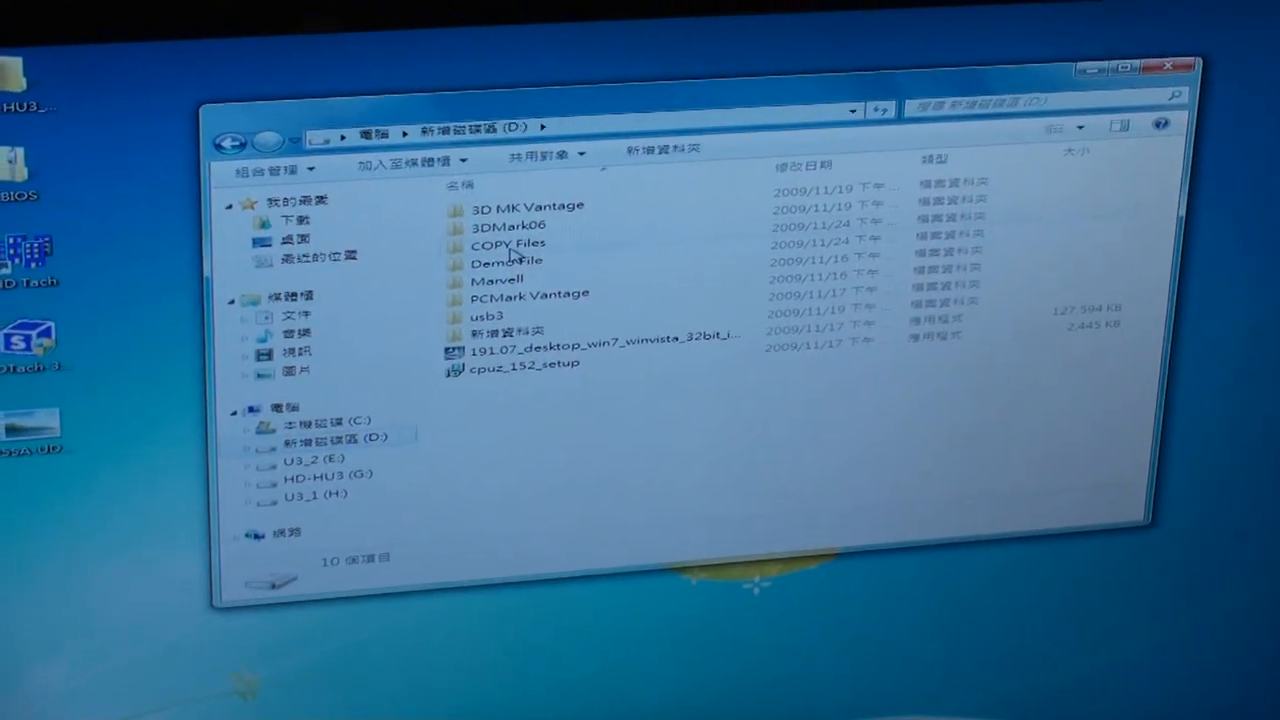
pyautogui.rightClick(504, 262)
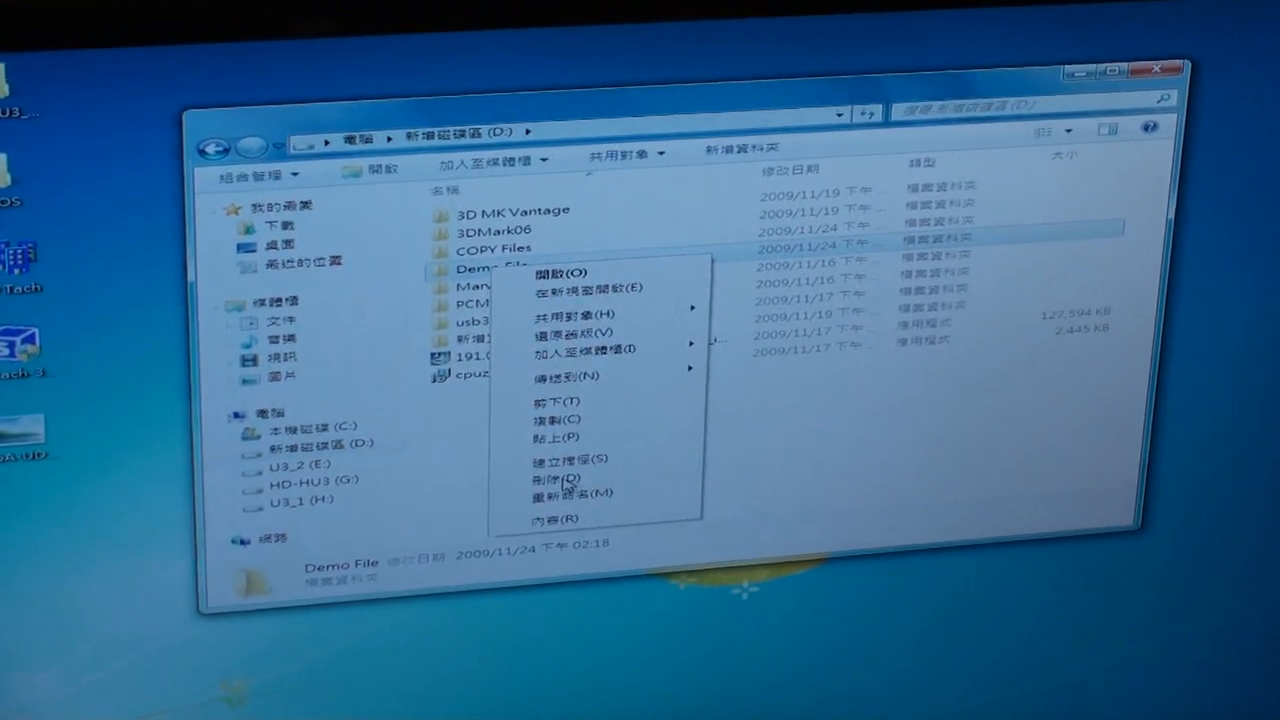
pyautogui.click(560, 480)
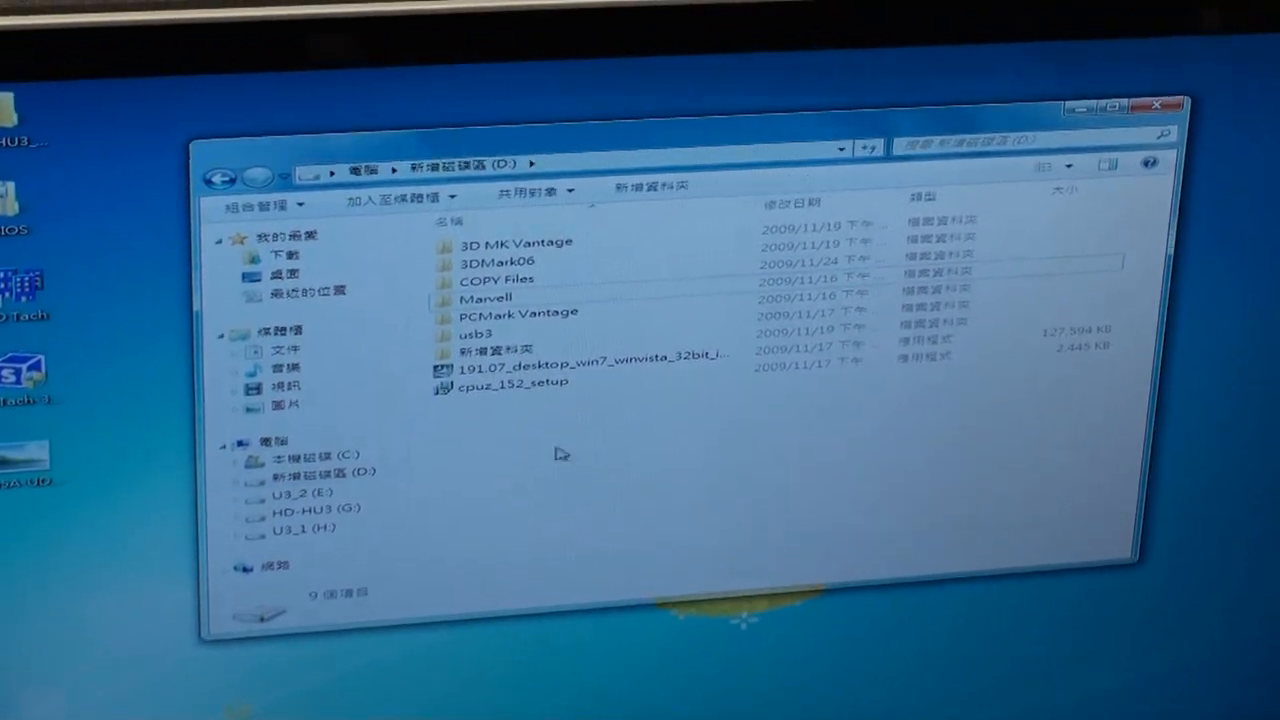
pyautogui.rightClick(560, 454)
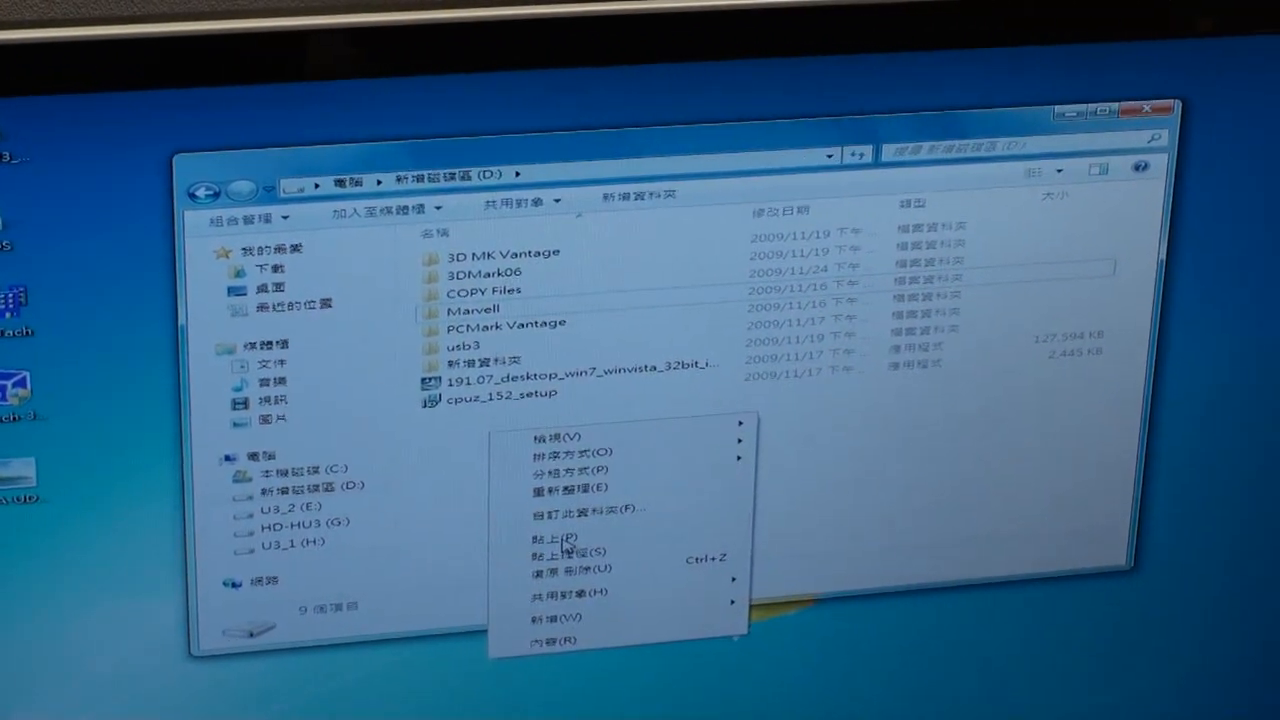
pyautogui.click(558, 536)
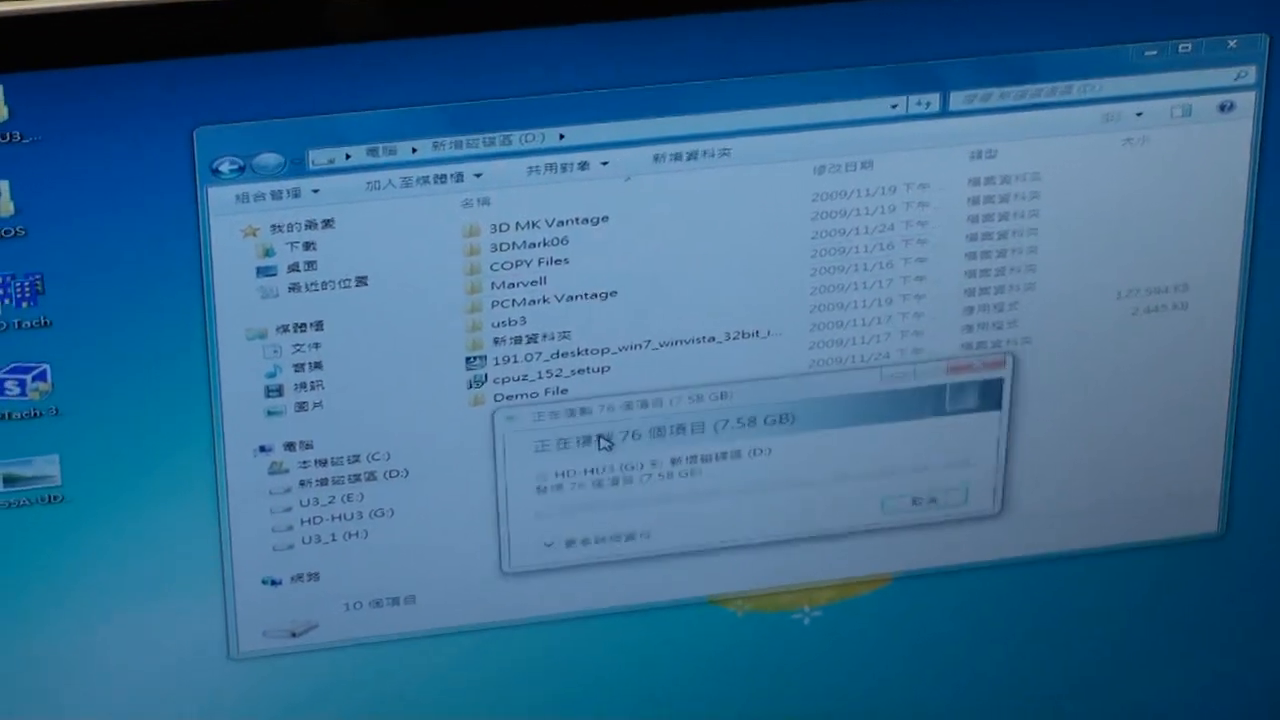